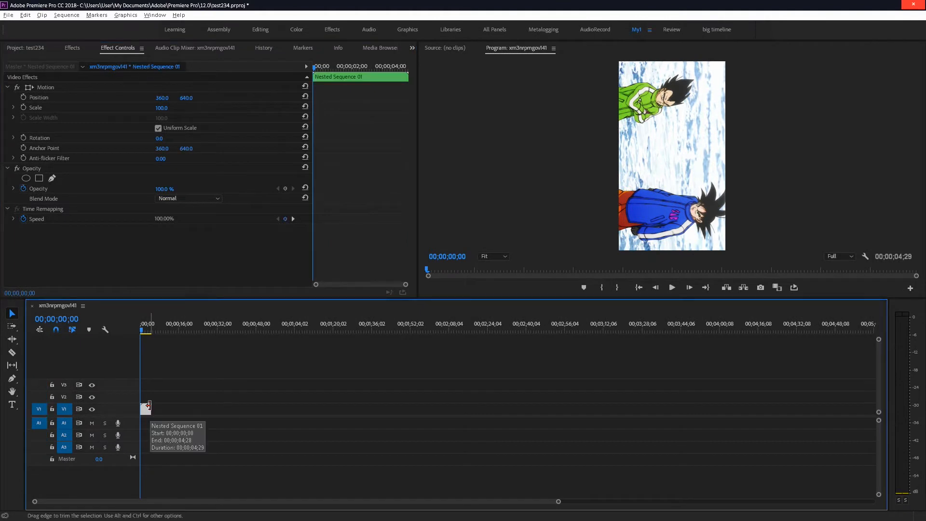
pyautogui.moveTo(151, 380)
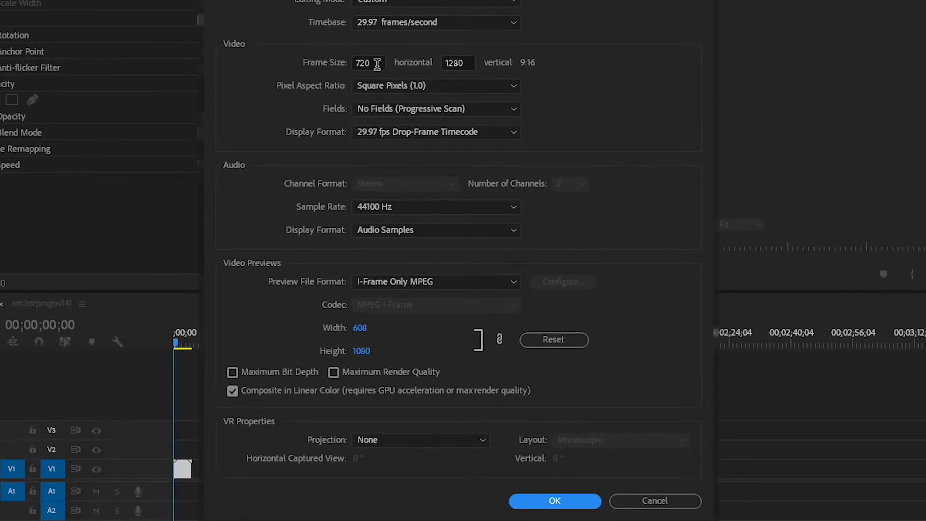
# Set the sequence frame size to 1280×720 and confirm deleting preview files.
pyautogui.click(368, 63)
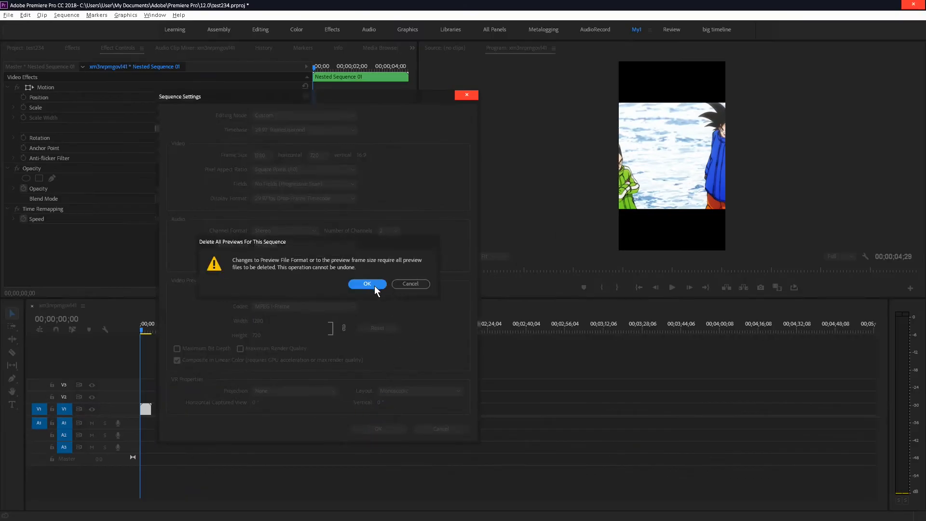
pyautogui.click(367, 283)
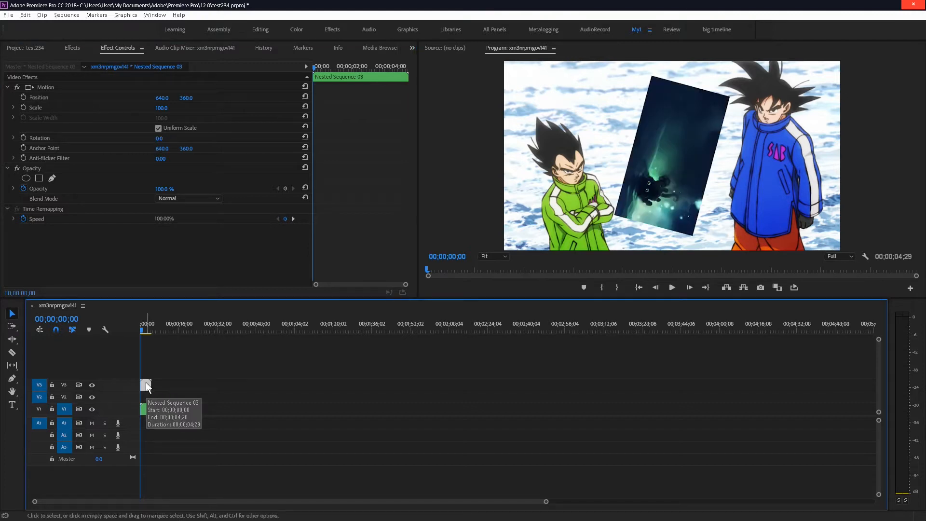
pyautogui.moveTo(273, 232)
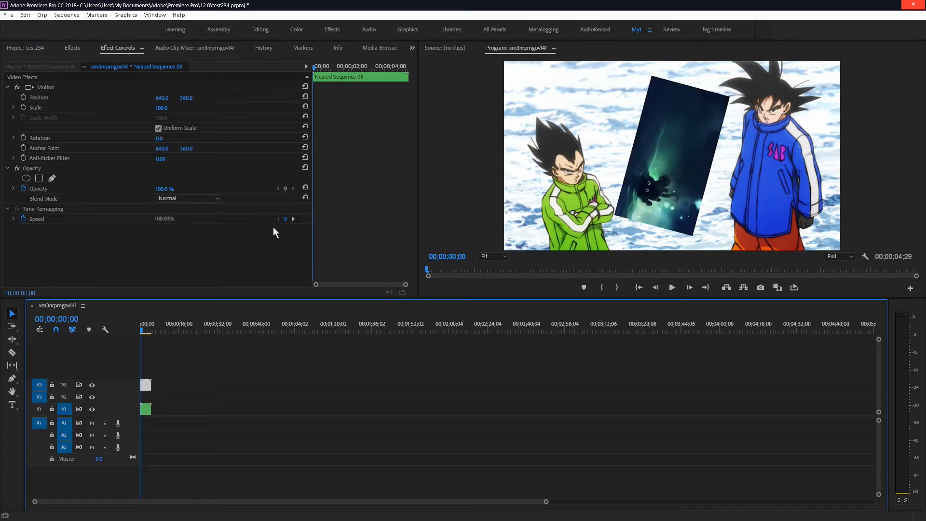
pyautogui.write('12.0')
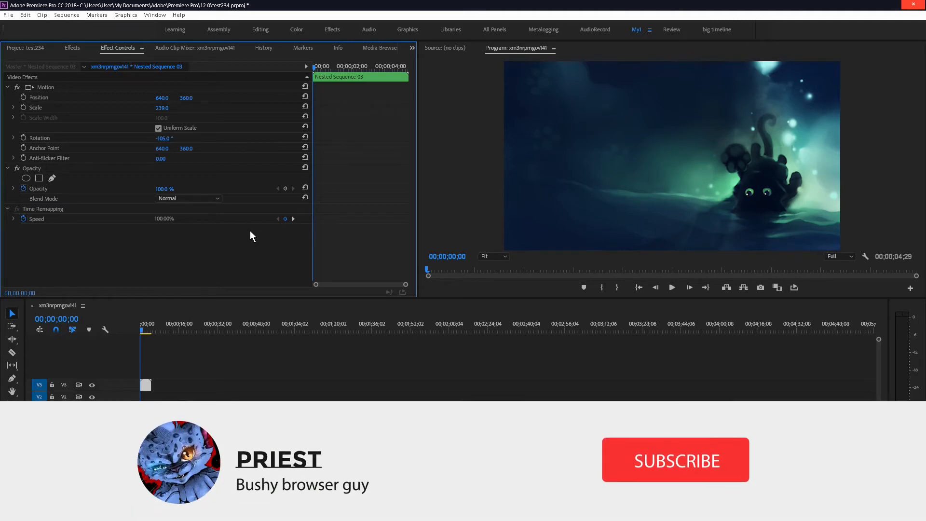
# Rotate the Nested Sequence 03 clip −105° and scale it to 239 to fill the frame.
pyautogui.click(674, 459)
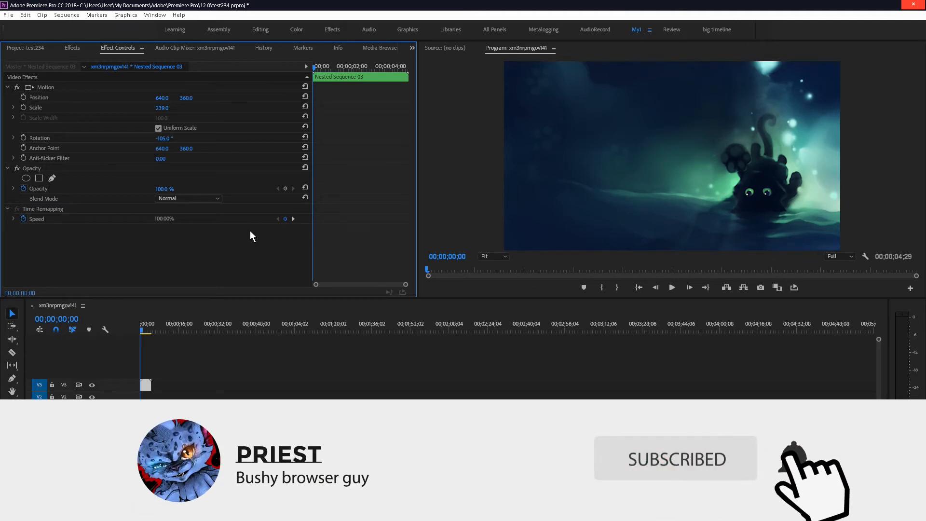